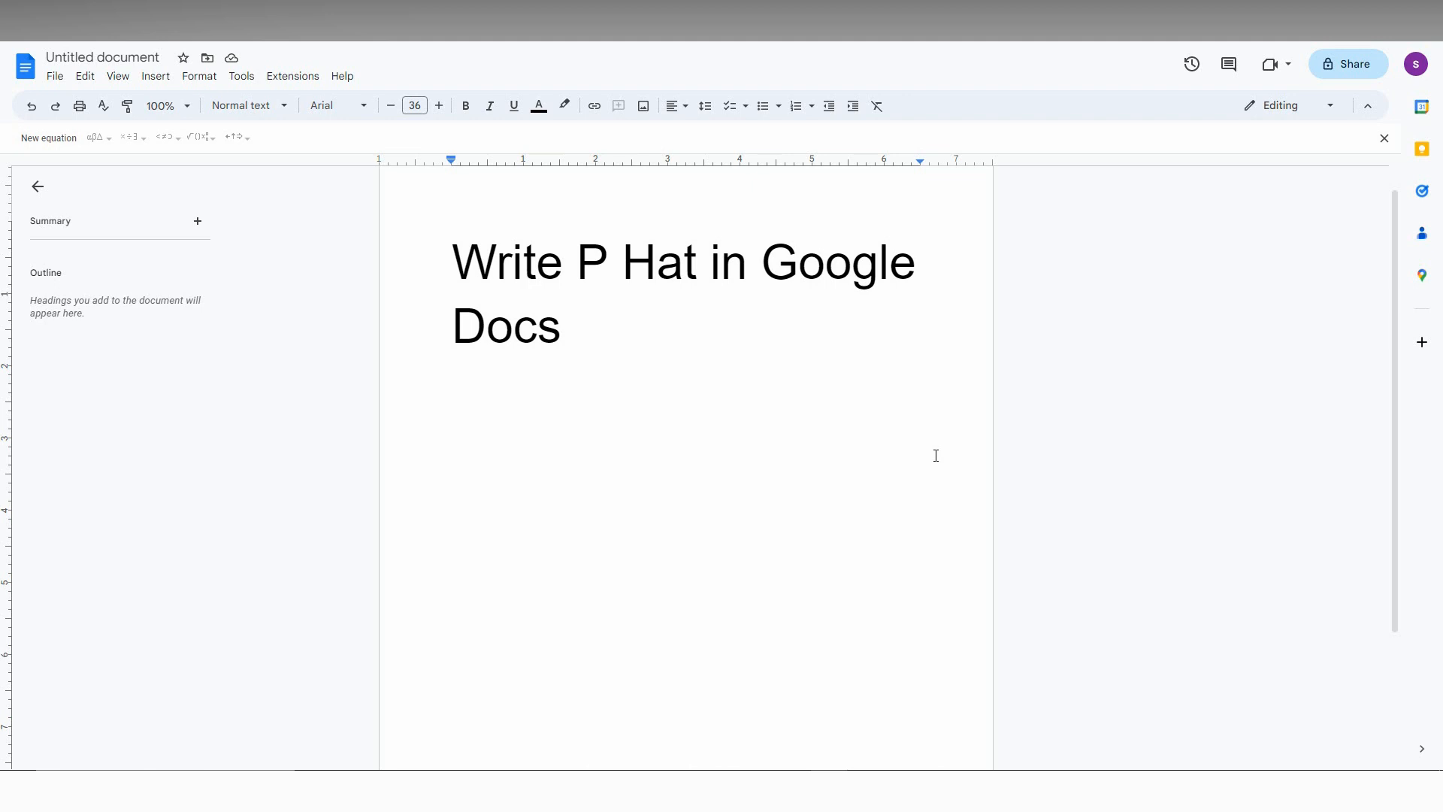
pyautogui.moveTo(155, 76)
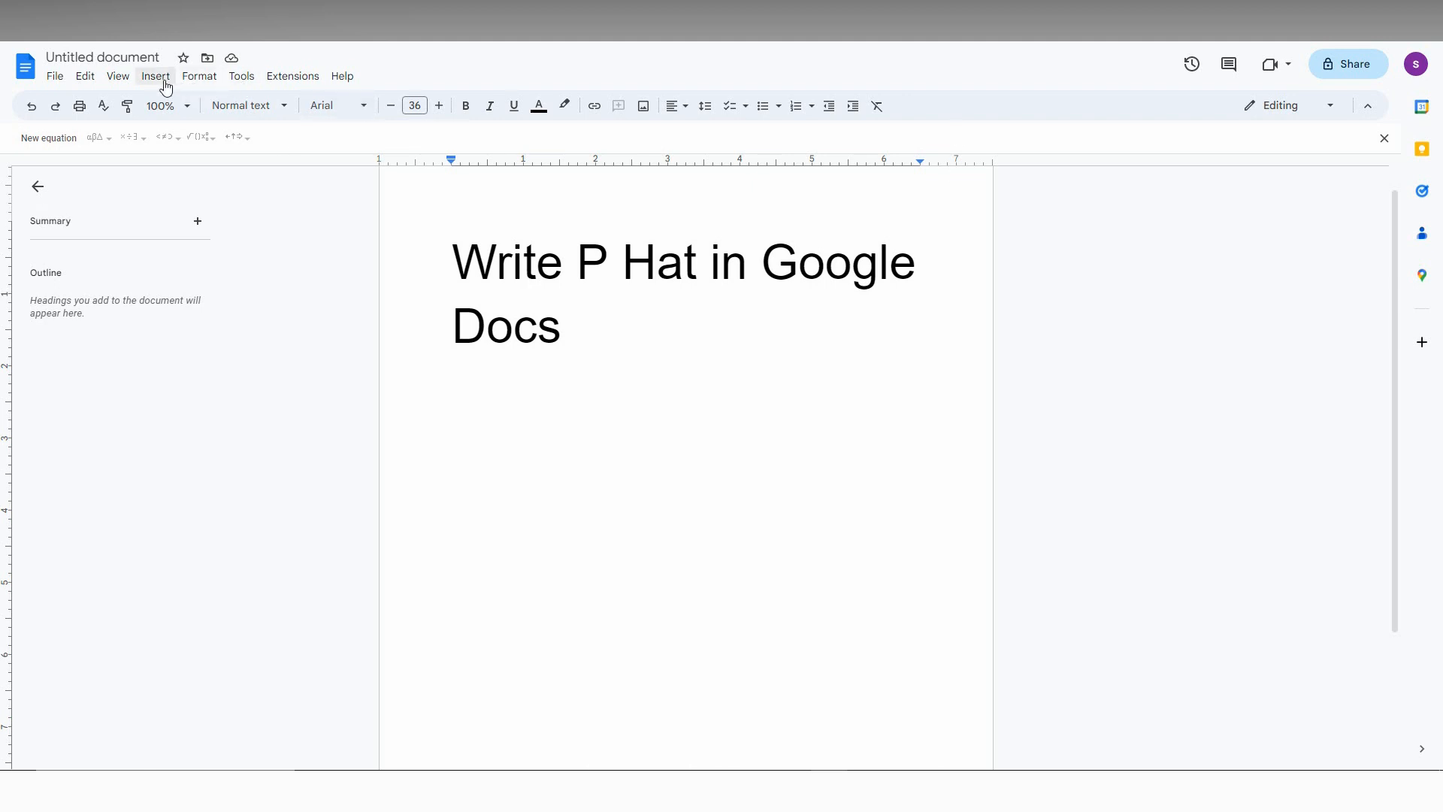
# - Bring up the Insert menu to add something below the title
pyautogui.click(155, 75)
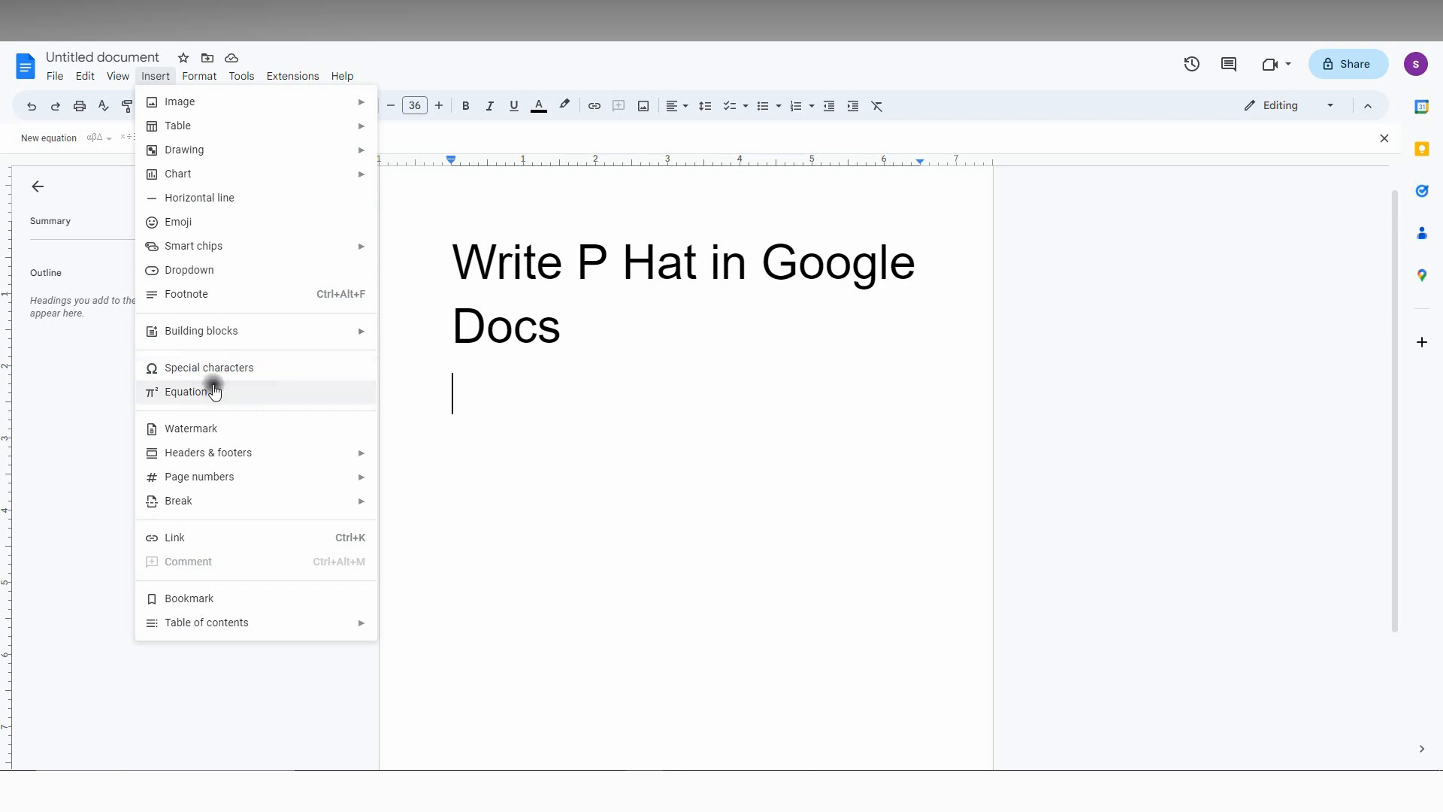
# - Add a new equation under the title and enter the \widehat command in it
pyautogui.click(186, 390)
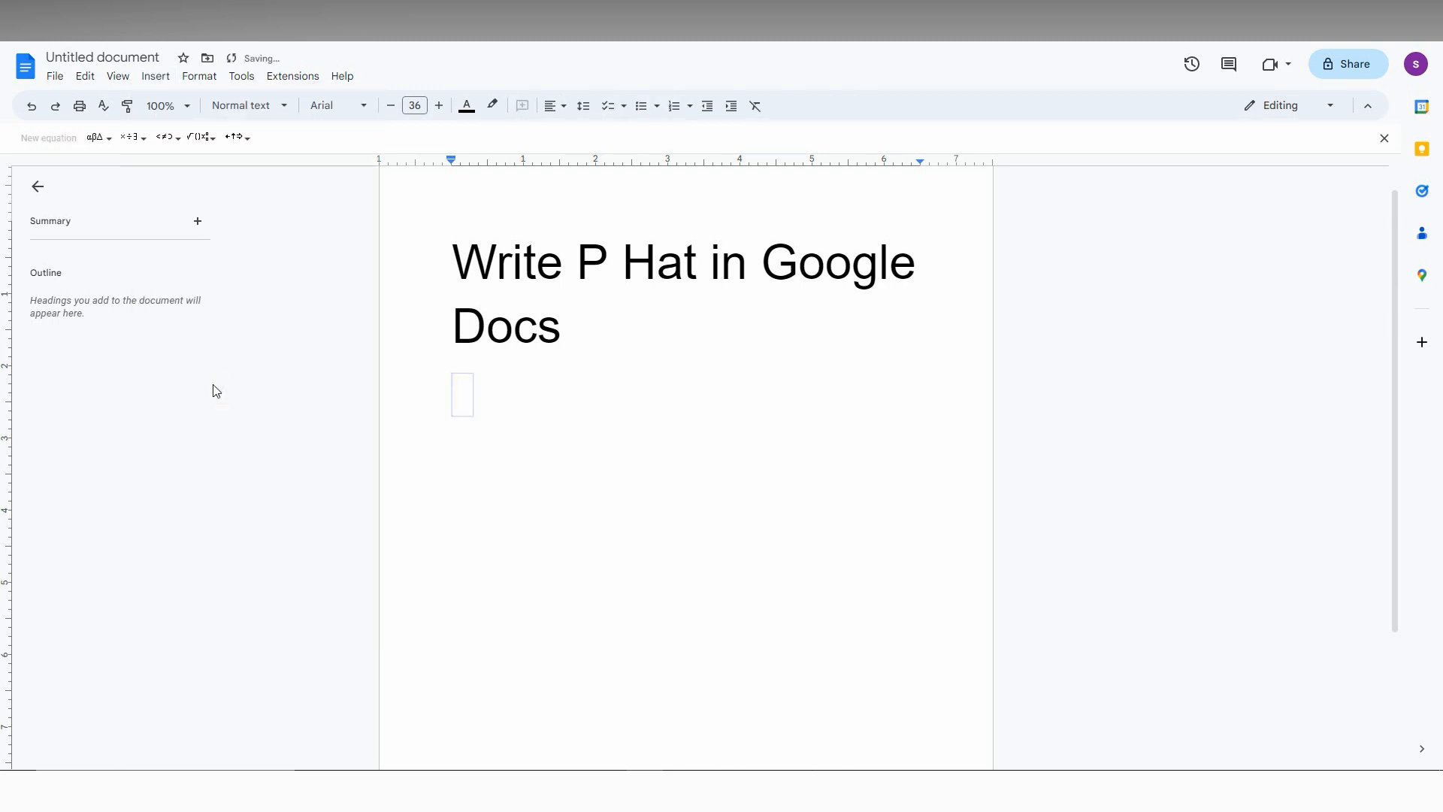
pyautogui.write('\\')
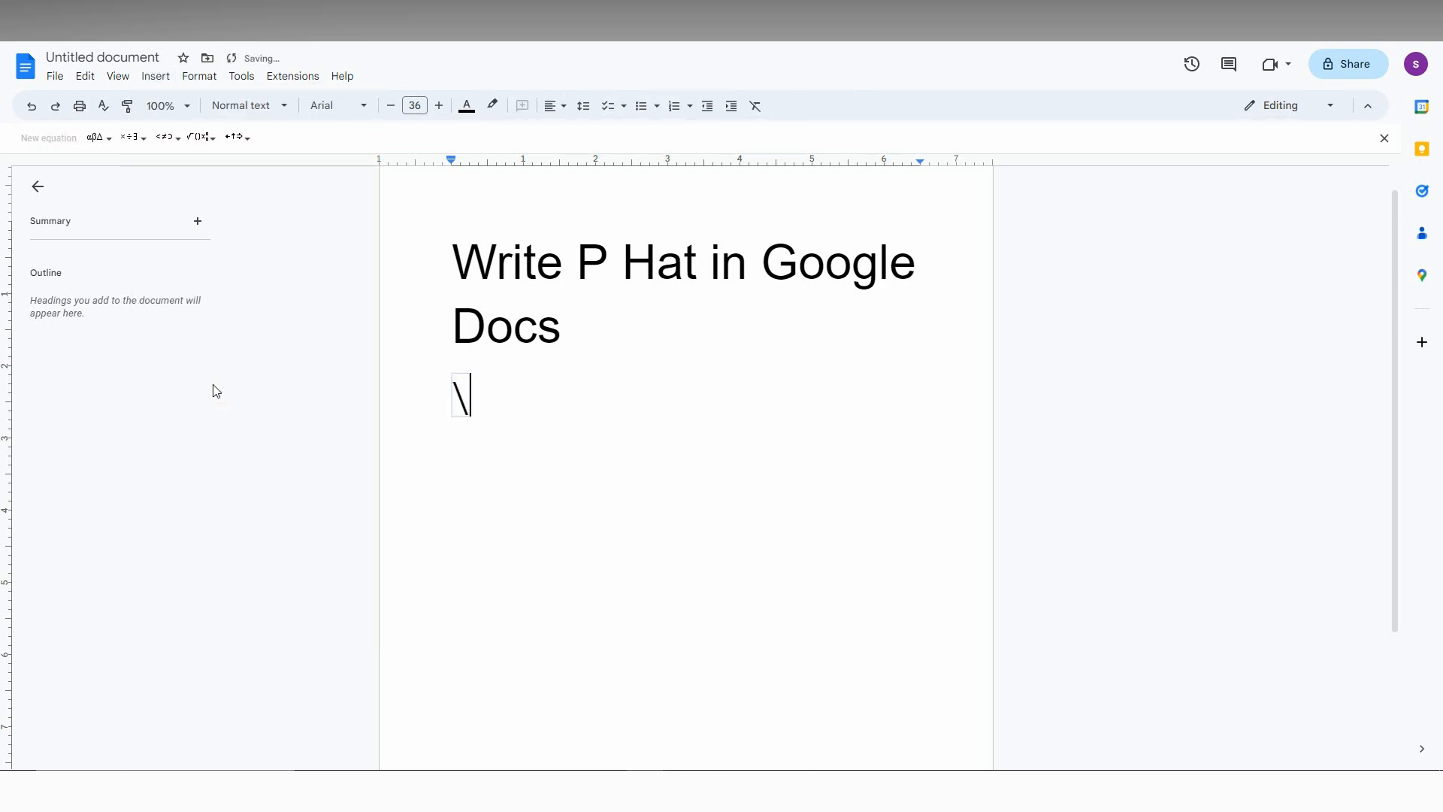
pyautogui.write('wi')
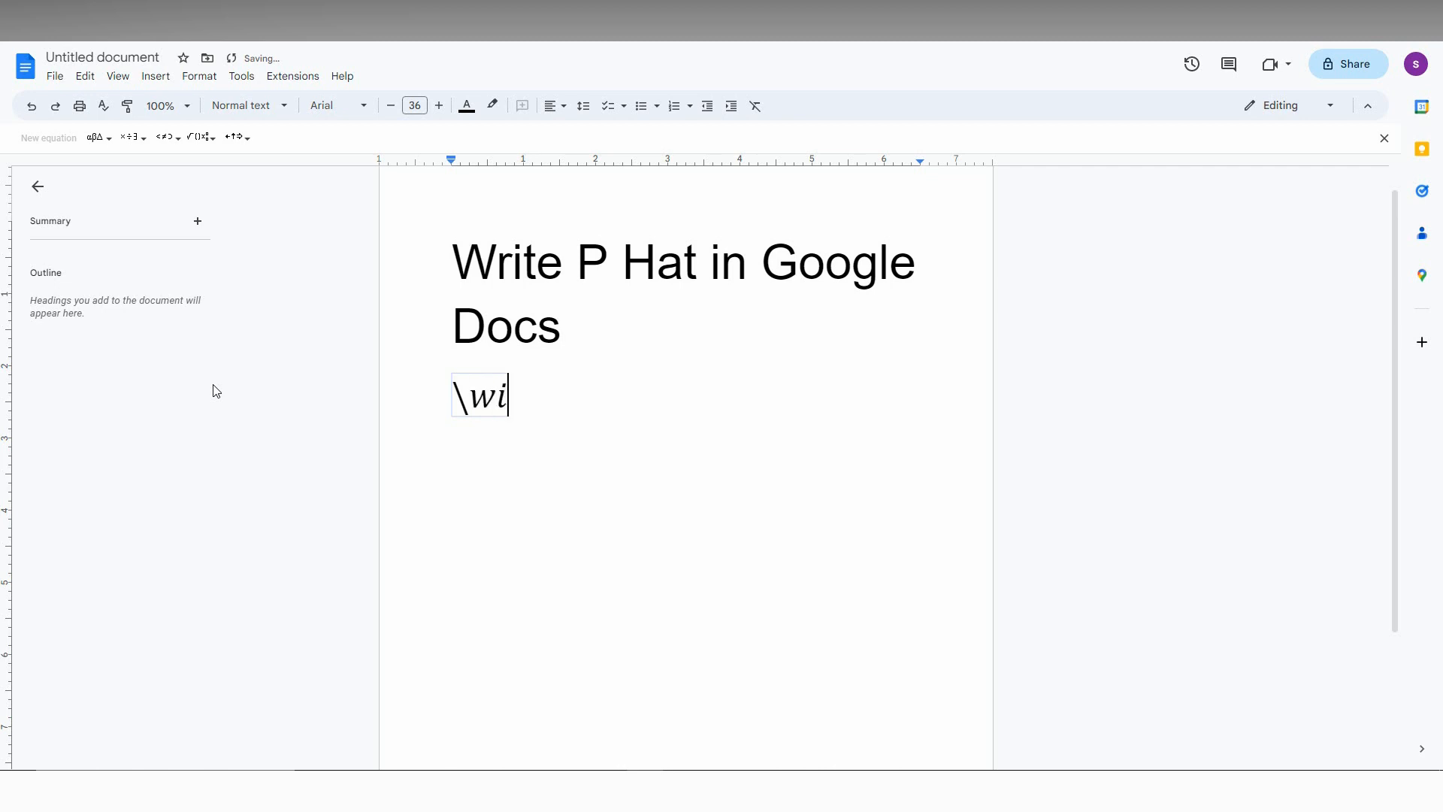
pyautogui.write('dehat')
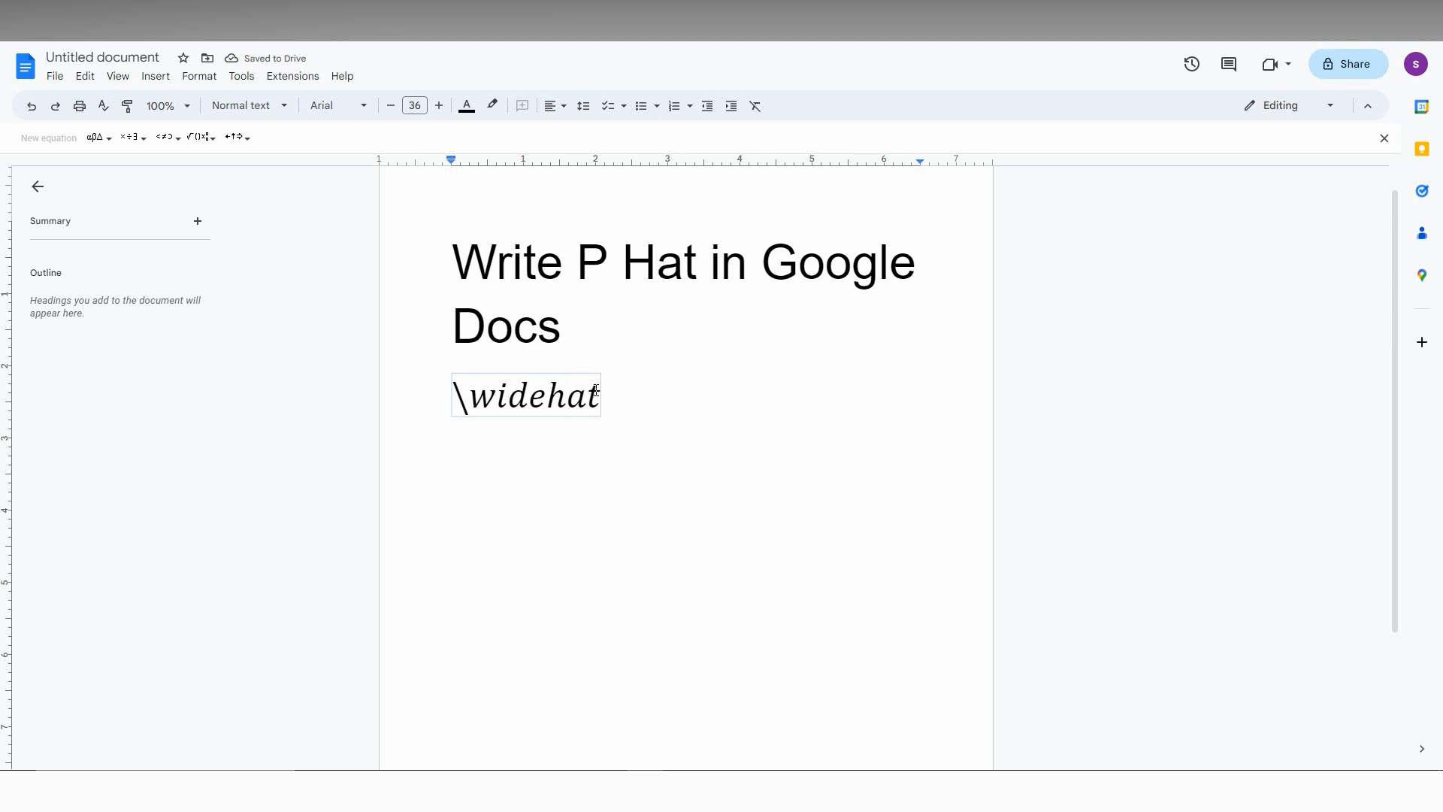
# - Convert \widehat into a hat accent and place a capital P beneath it
pyautogui.press('space')
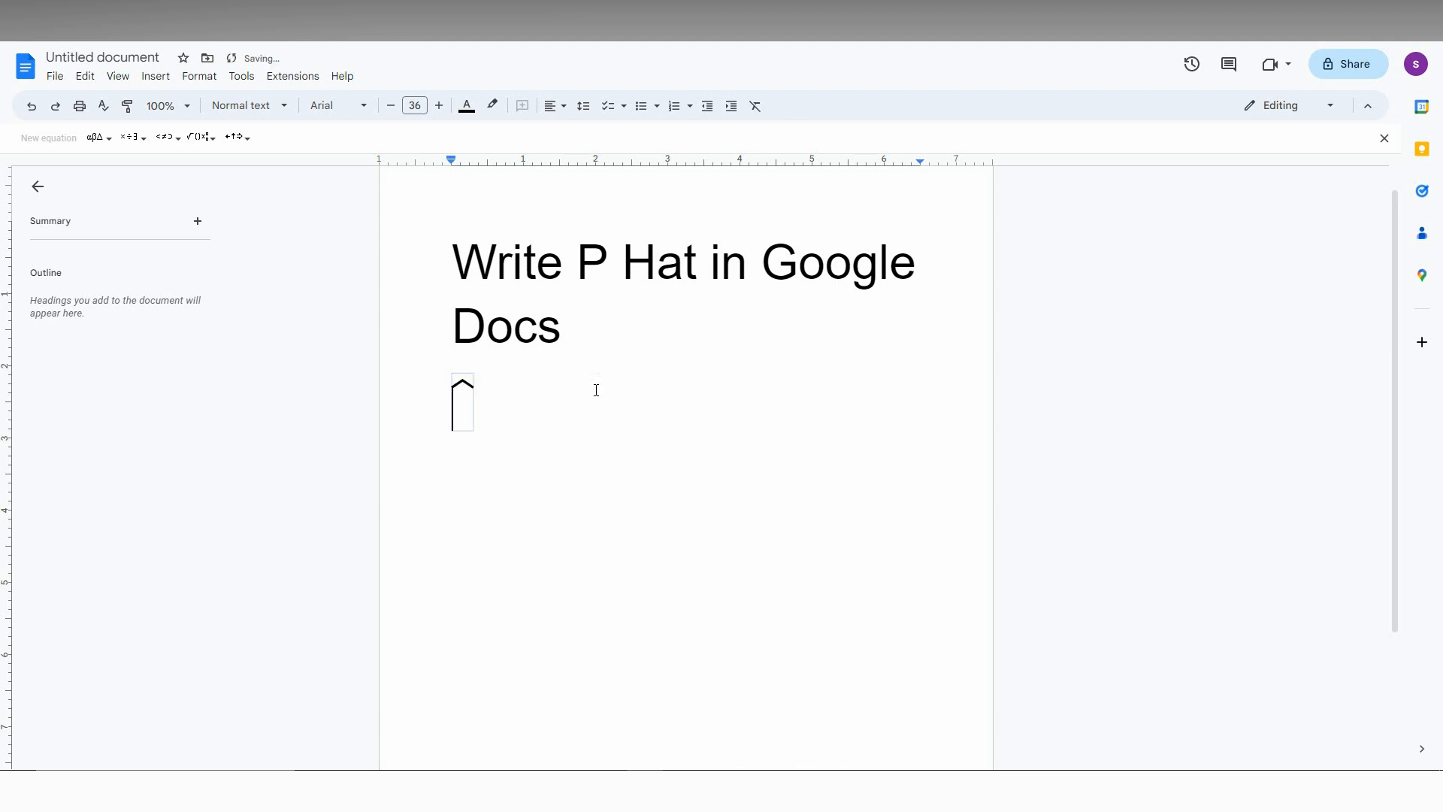
pyautogui.write('p')
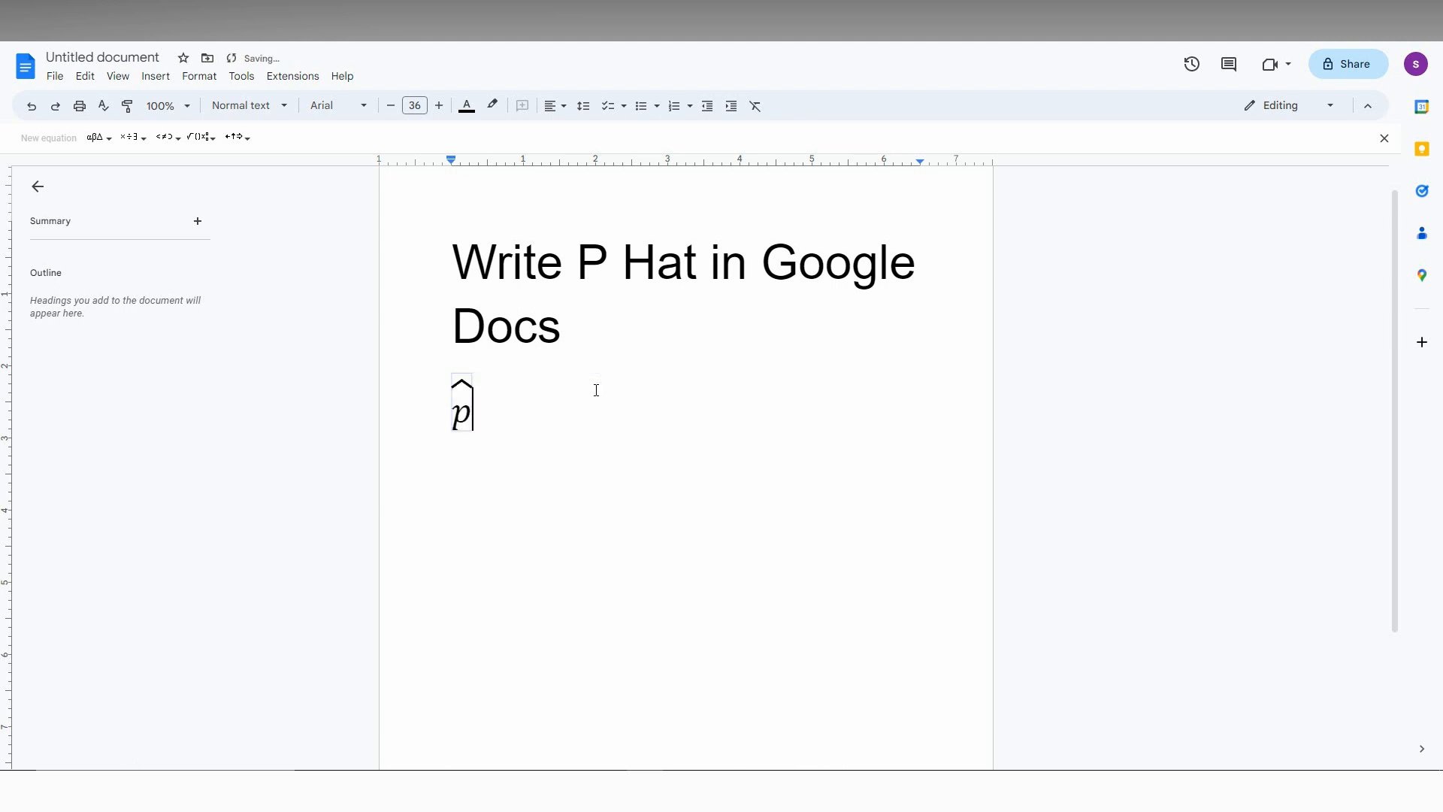
pyautogui.press('backspace')
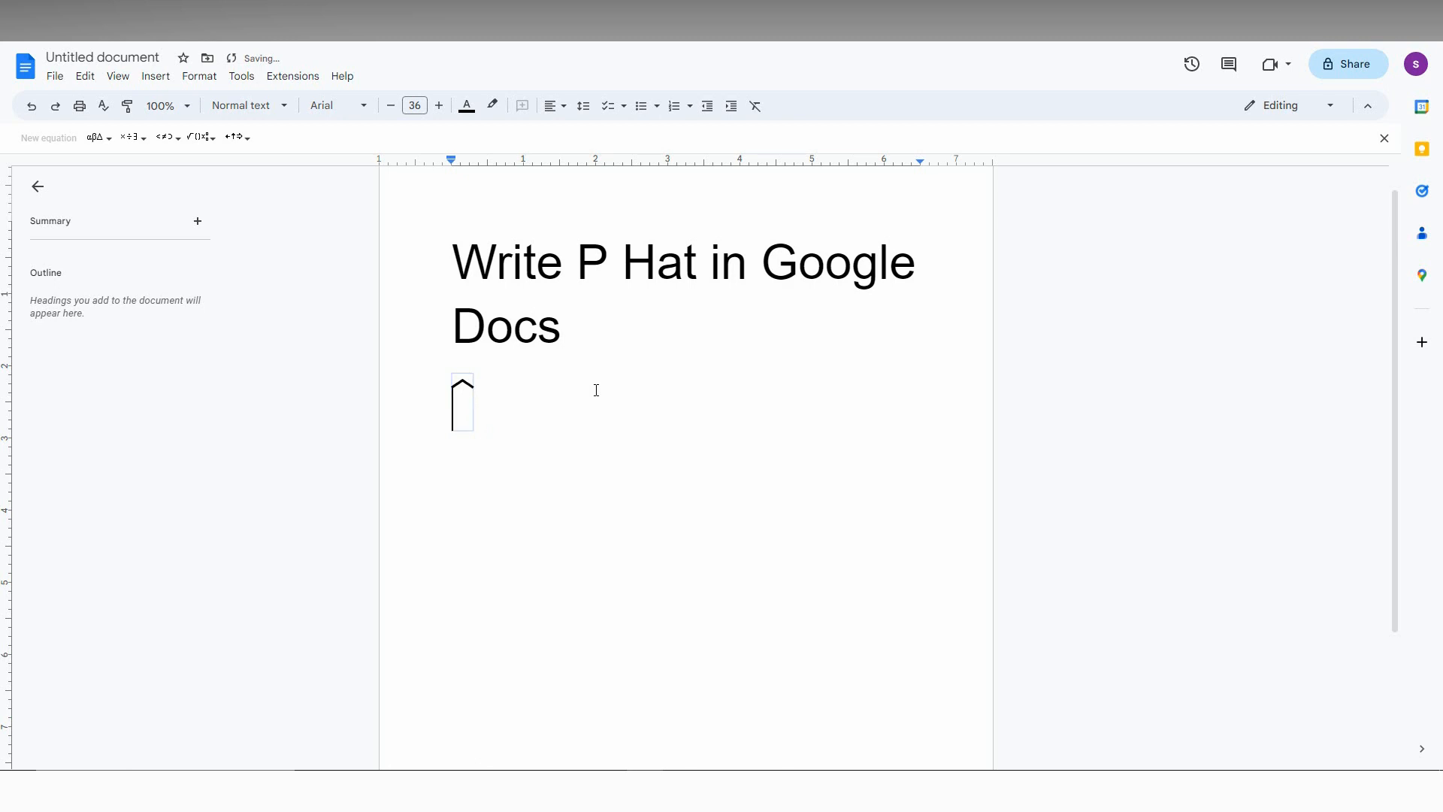
pyautogui.write('P')
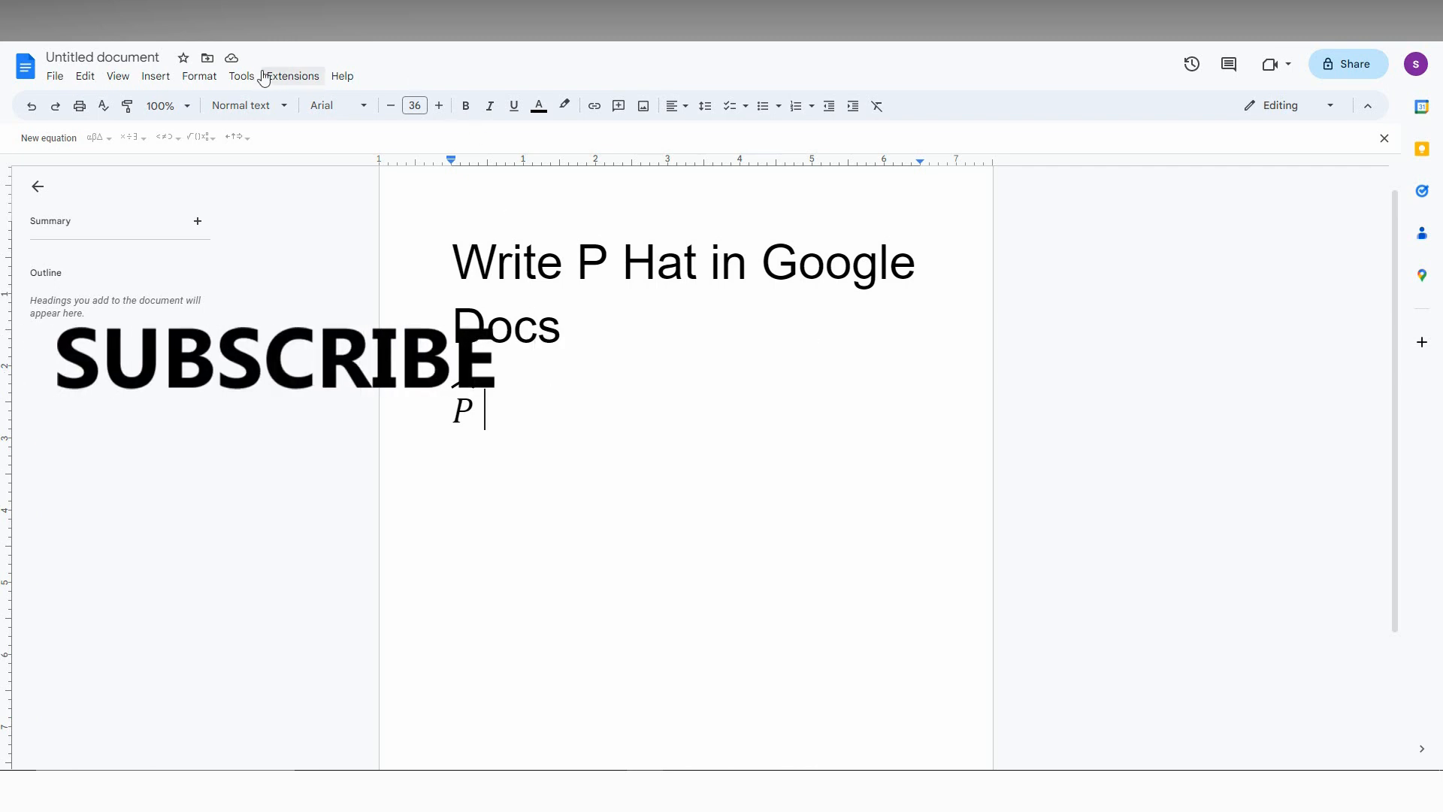
# - Leave the finished P-hat equation and bring up the Format options
pyautogui.click(198, 75)
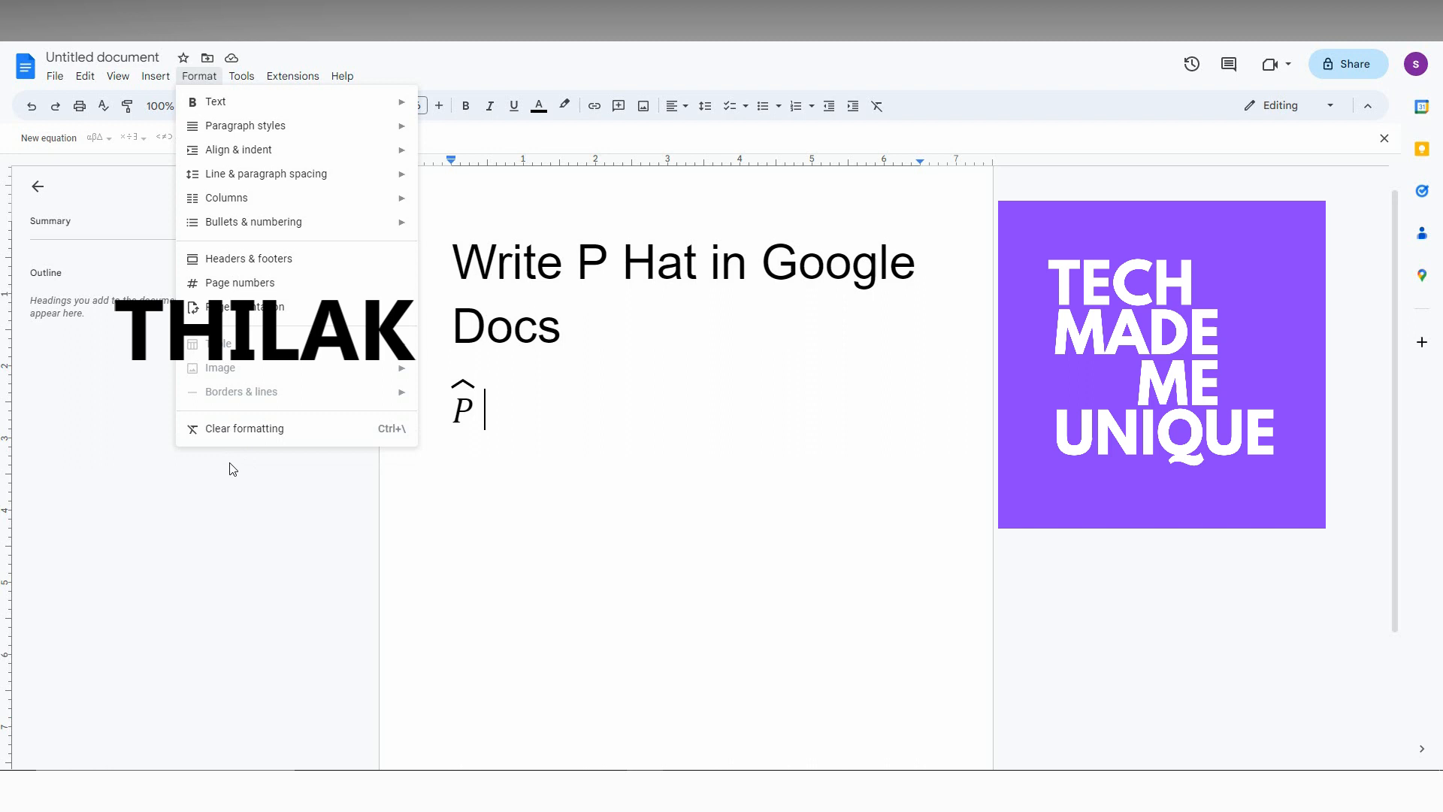